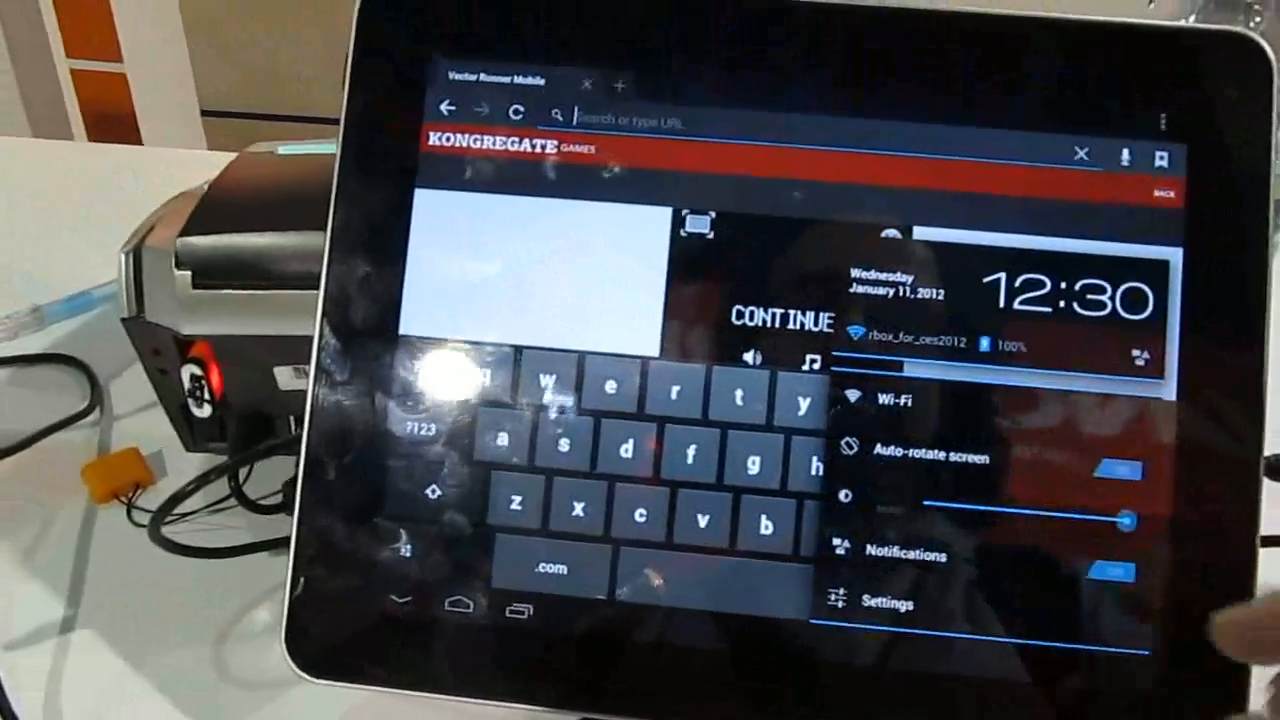
View About tablet in Settings (Android 4.0.3, kernel, build), then return home.
left_click(885, 601)
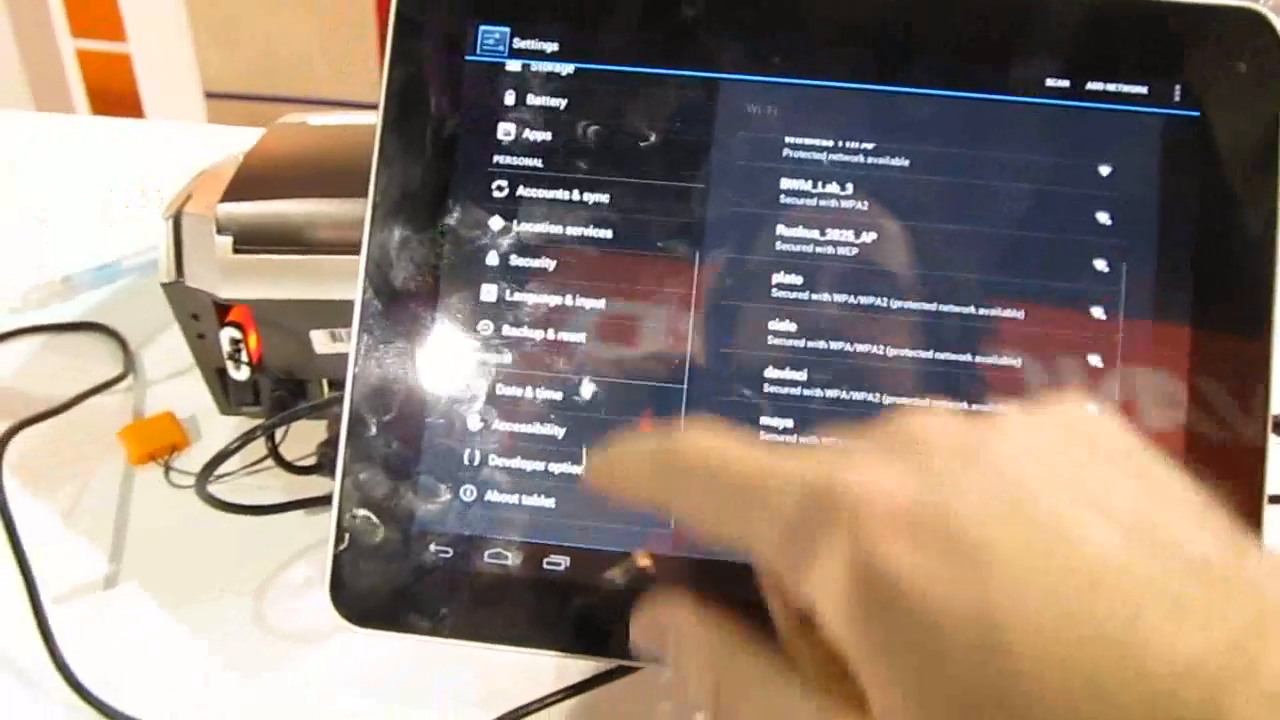
left_click(520, 495)
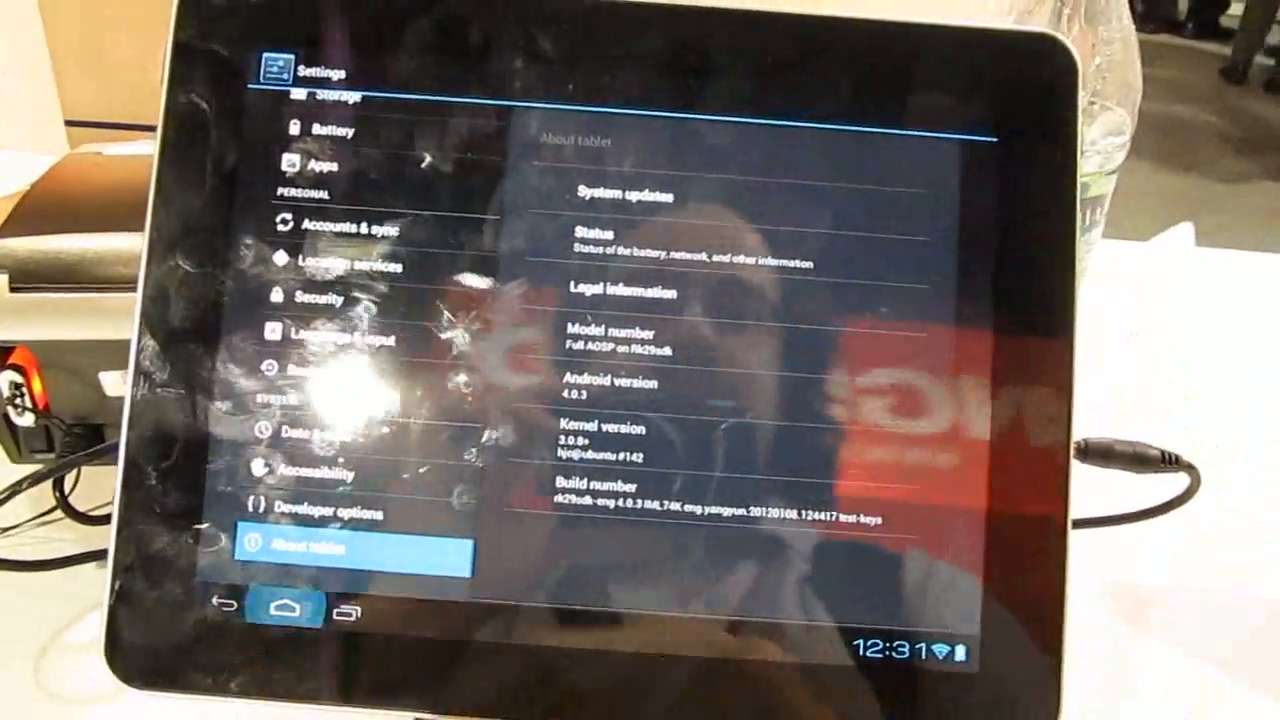
left_click(283, 604)
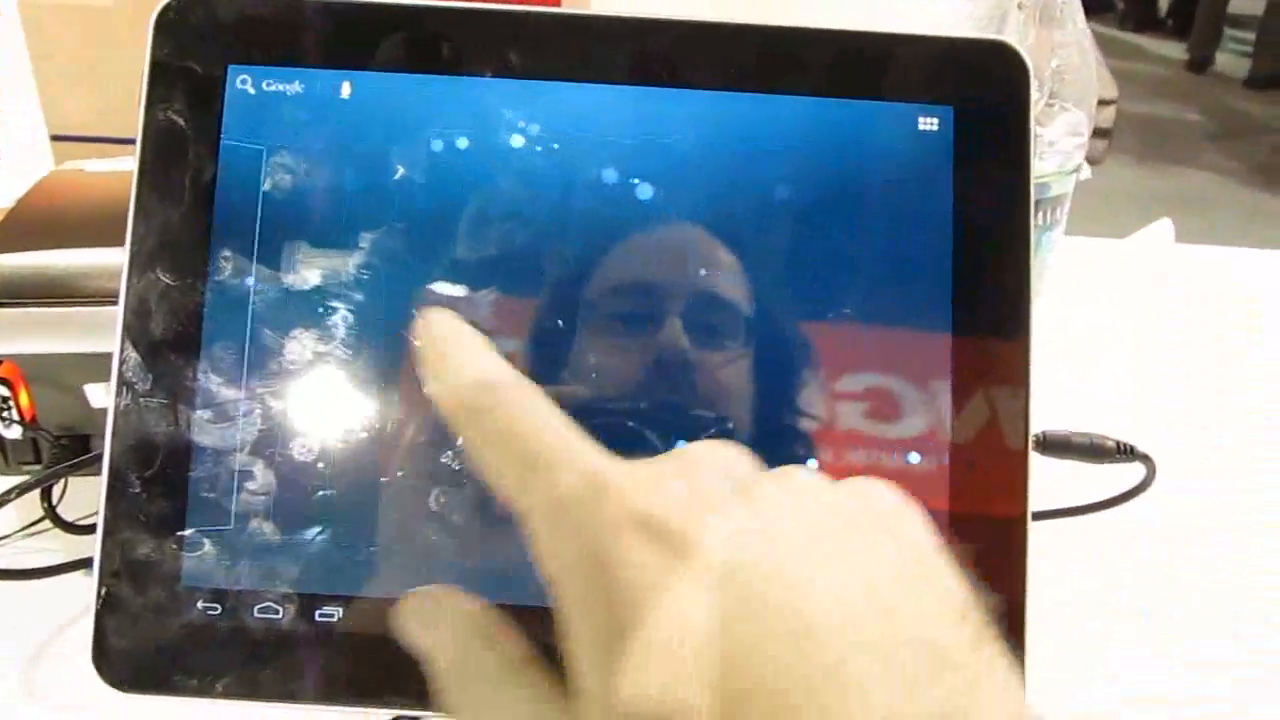
Browse the all-apps grid and the Widgets tab, then return to the Kongregate browser page.
left_click(920, 118)
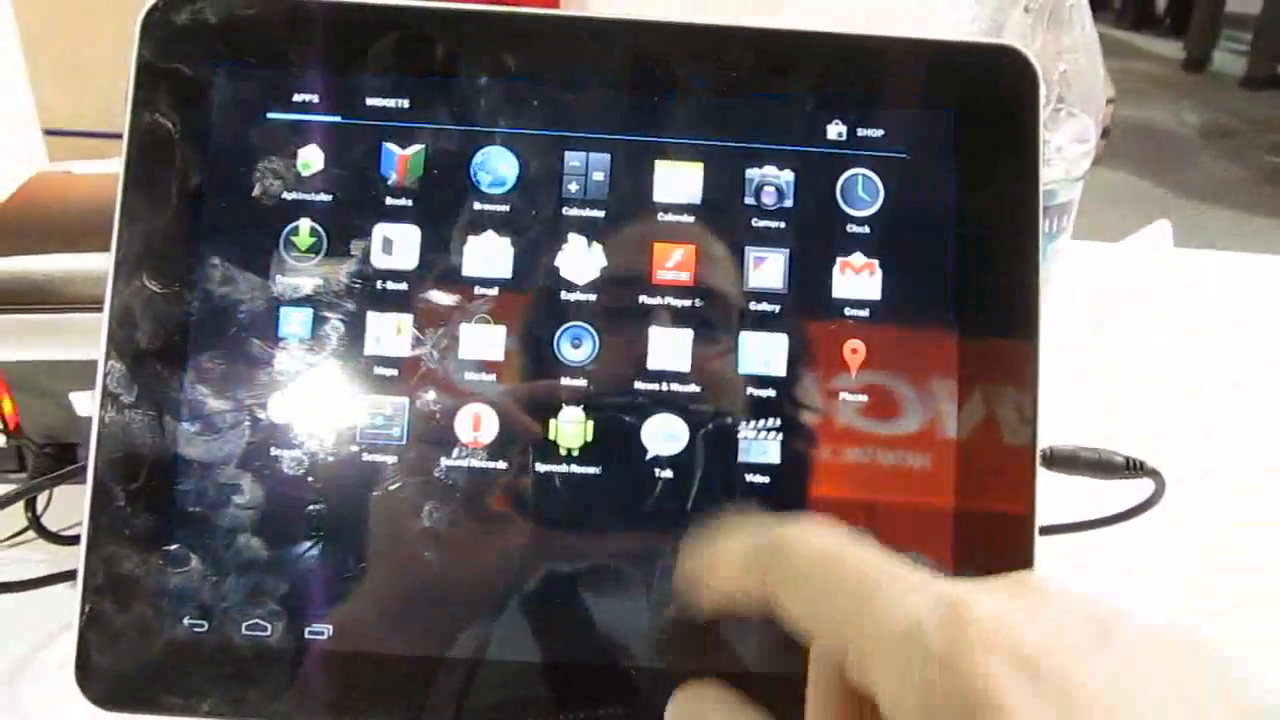
left_click(384, 104)
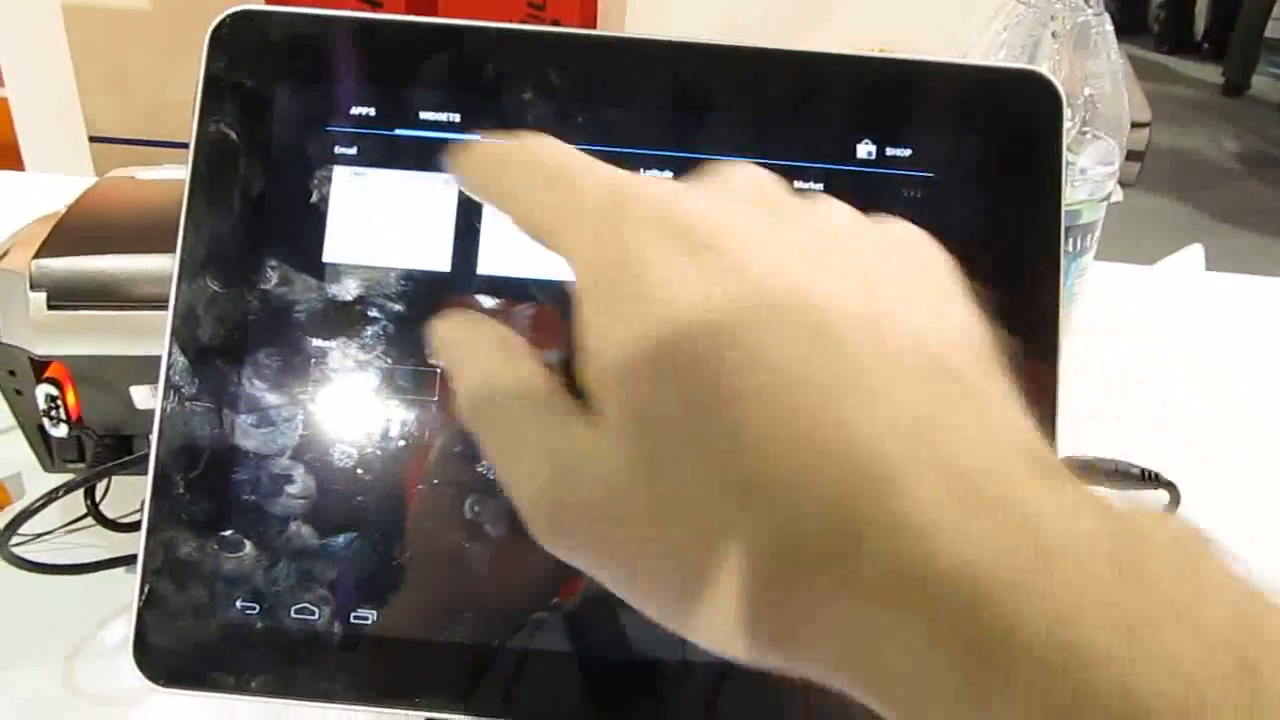
left_click(360, 111)
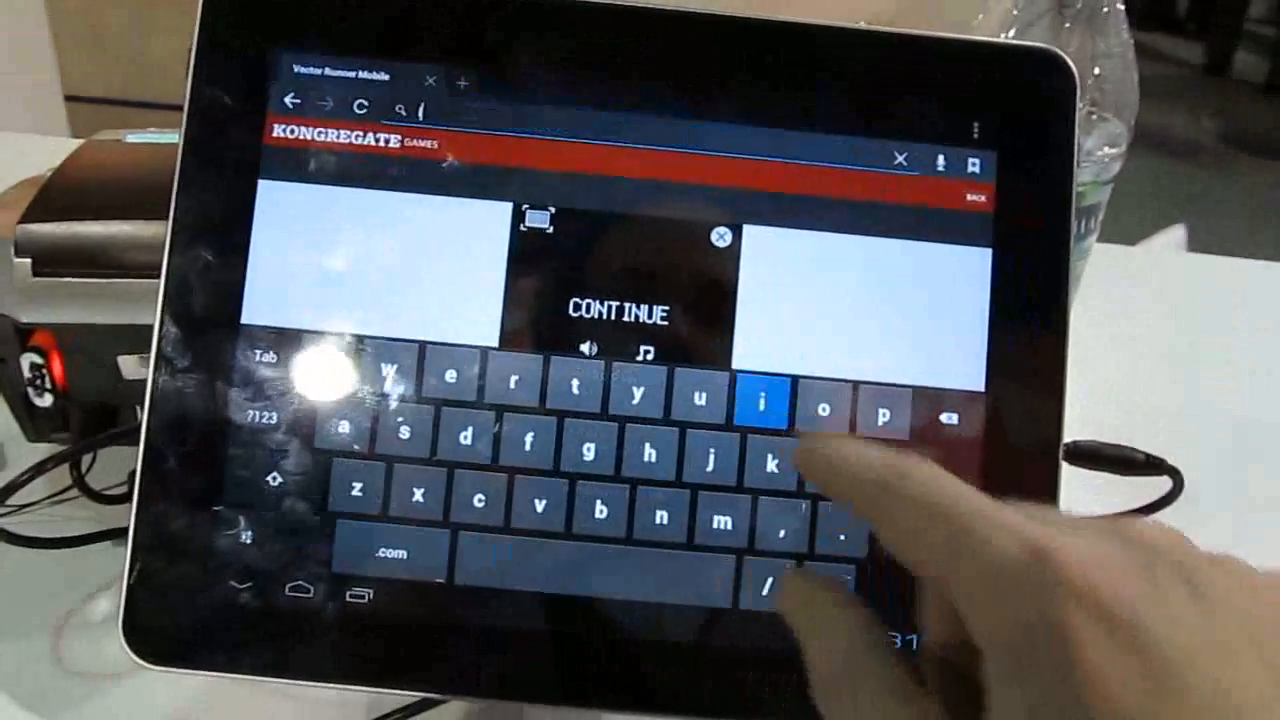
Type 'lilipu' into the browser's address bar.
type("lilipu")
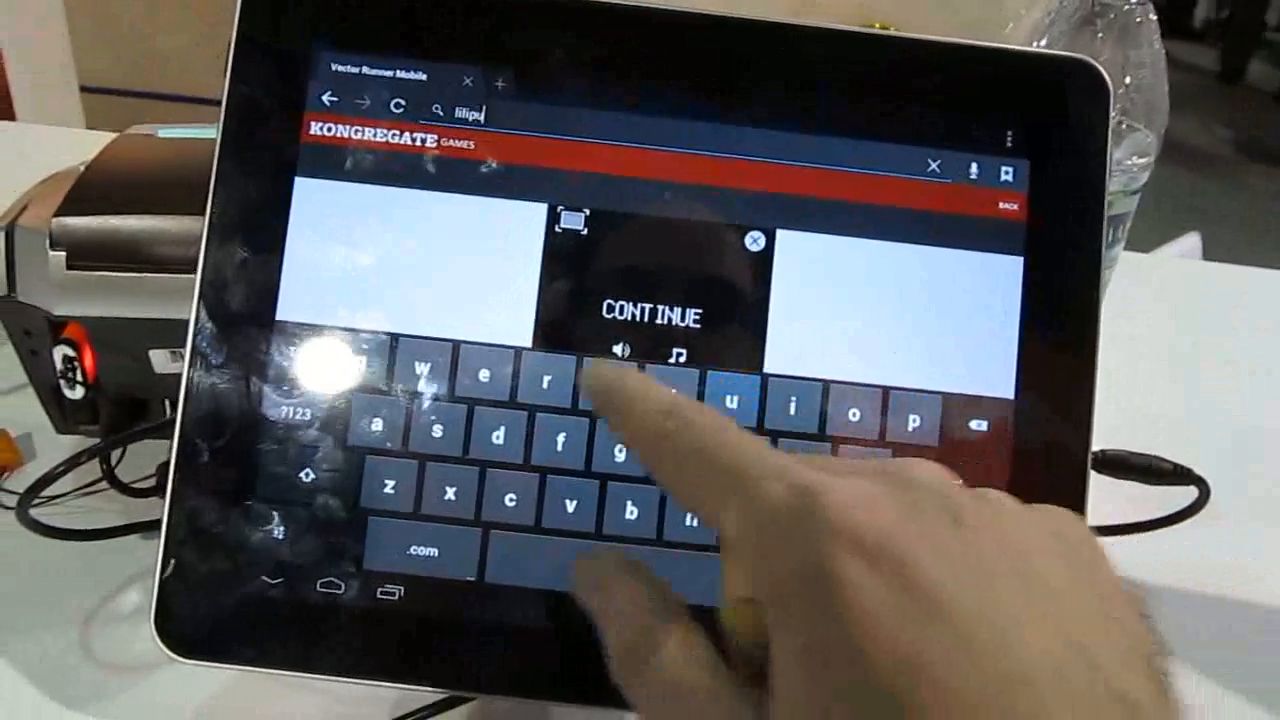